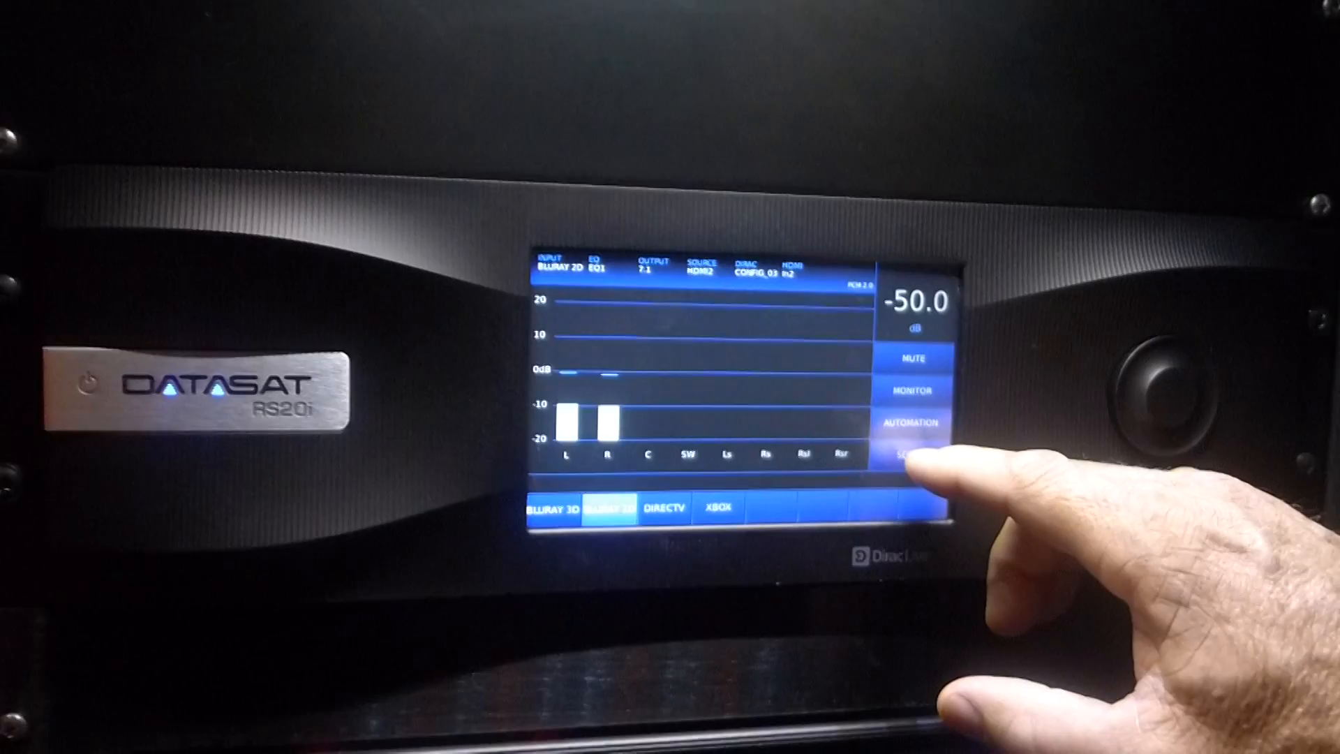
Open Bass Management Setup for the 7.1 output preset via System Setup and Input Setup
{"action": "left_click", "coordinate": [918, 449]}
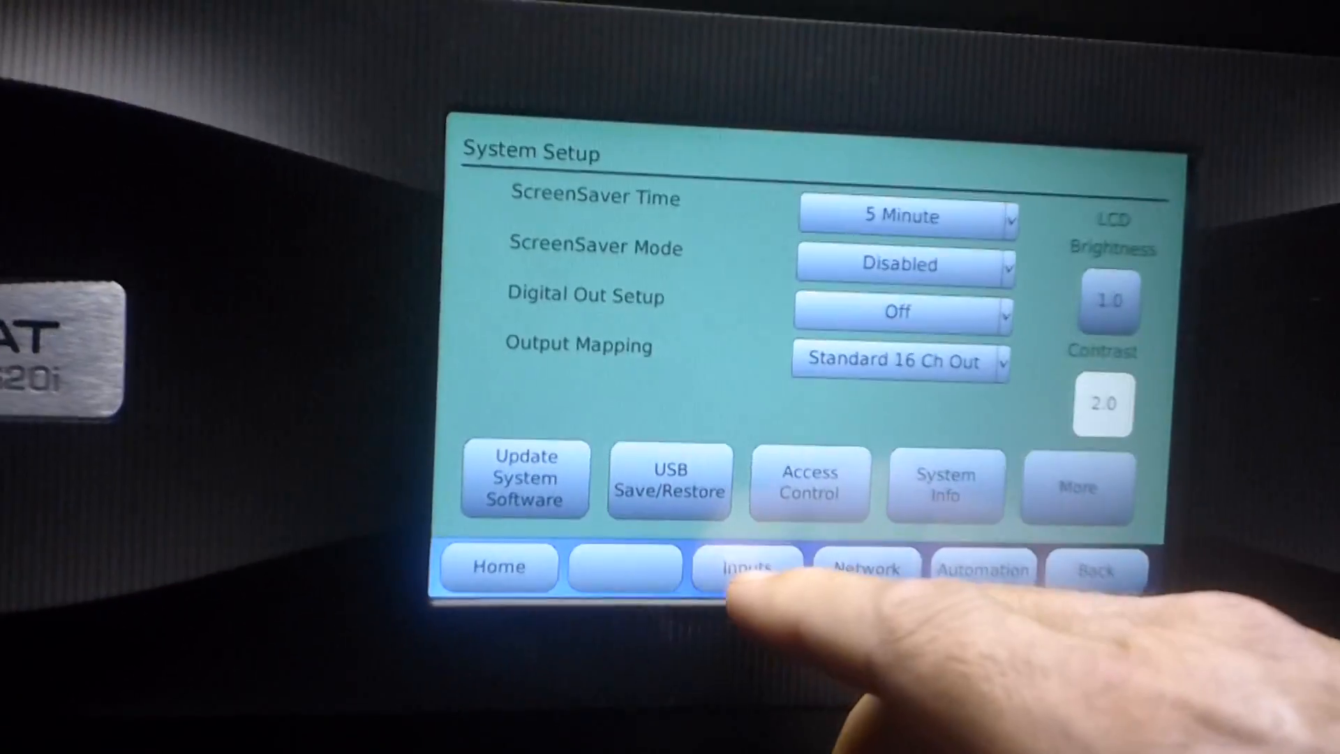
{"action": "left_click", "coordinate": [746, 567]}
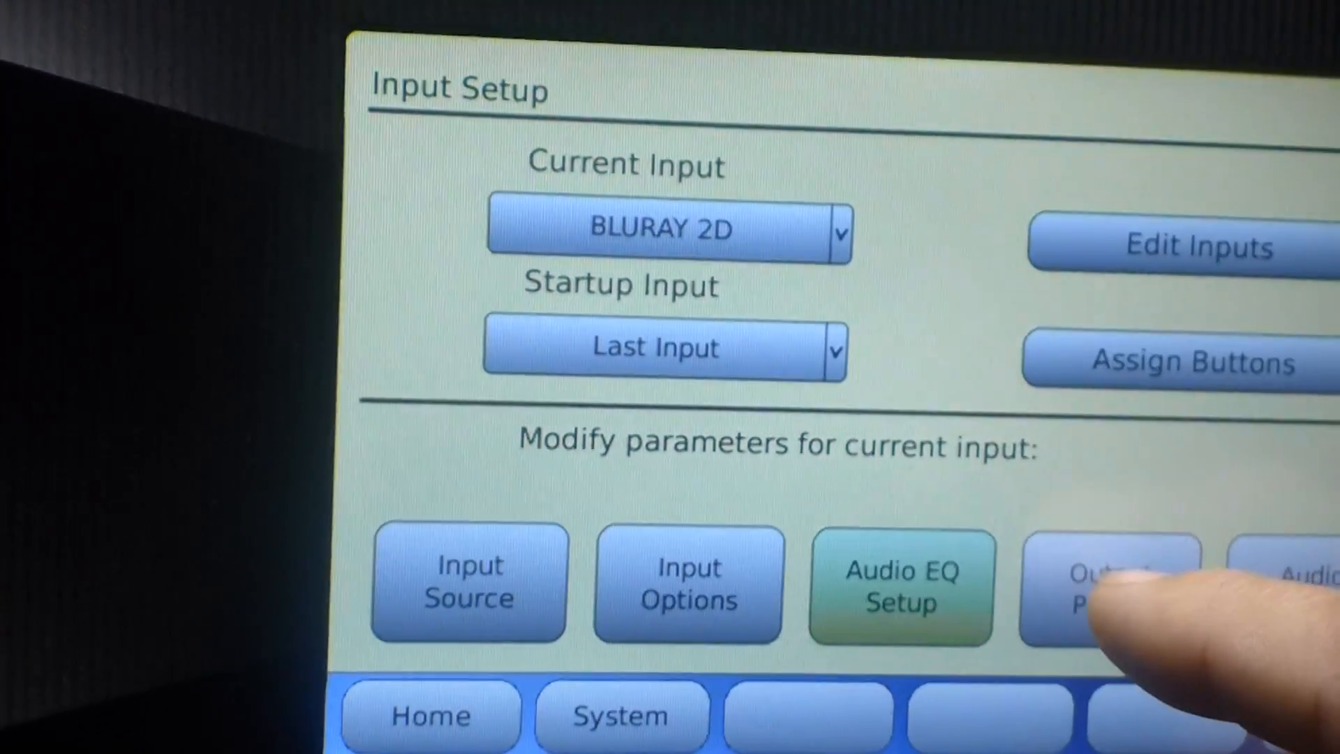
{"action": "left_click", "coordinate": [1111, 585]}
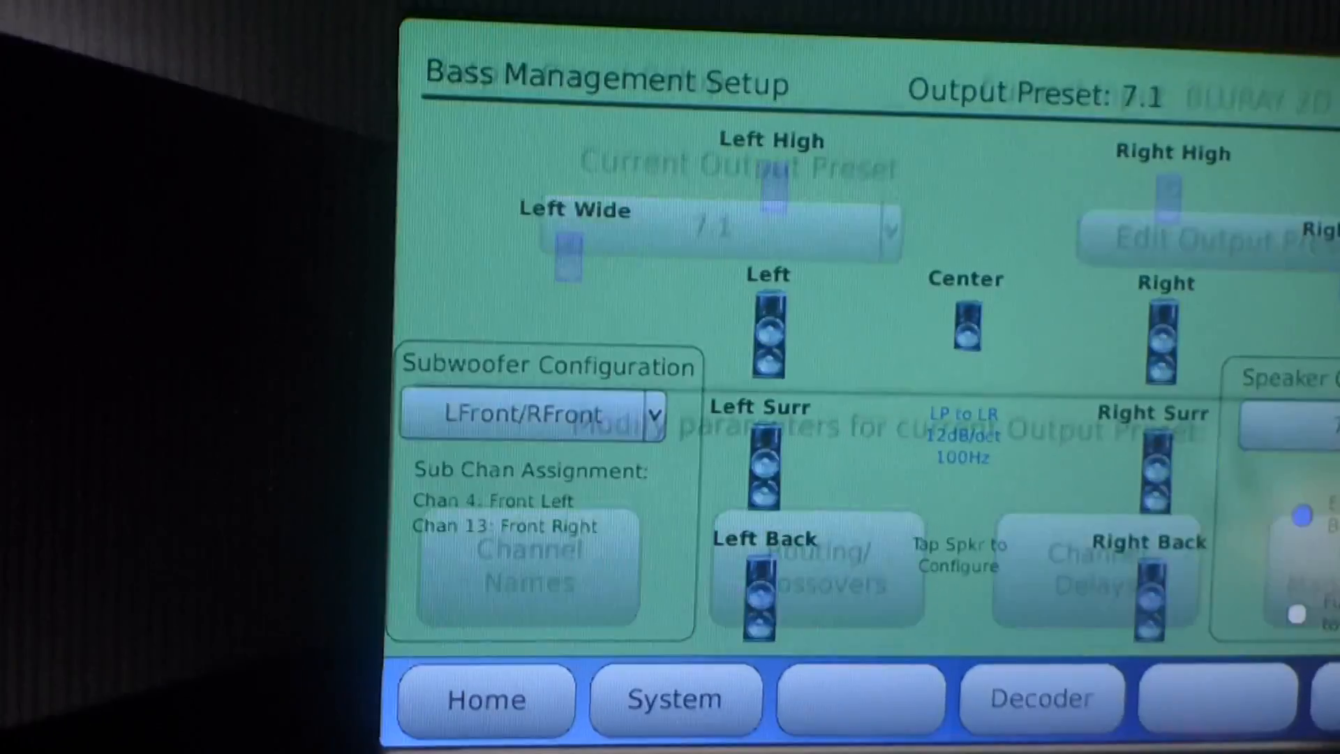